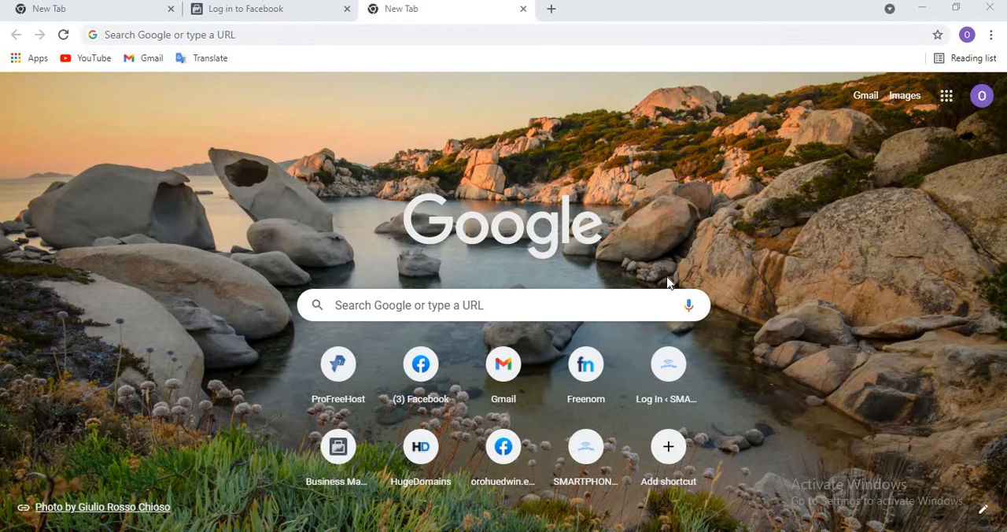
pyautogui.moveTo(660, 286)
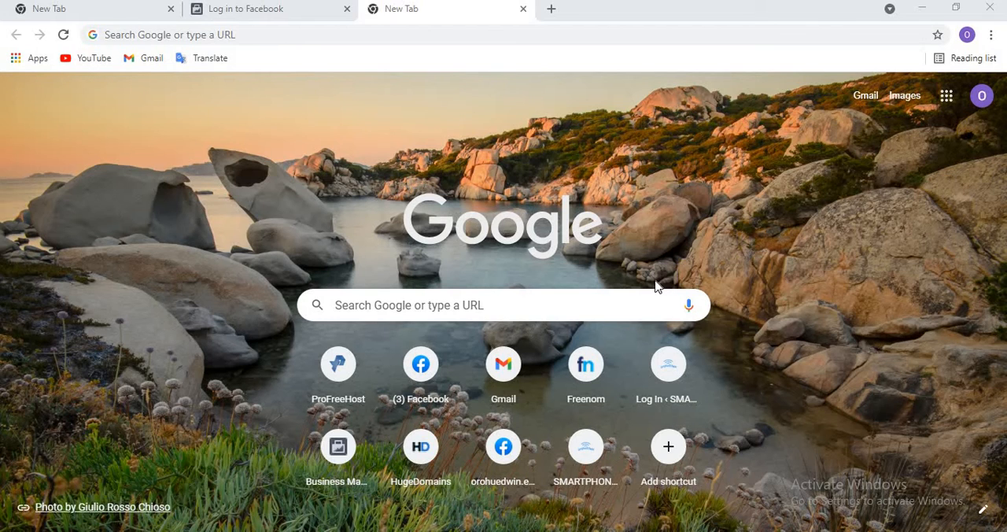
pyautogui.moveTo(500, 286)
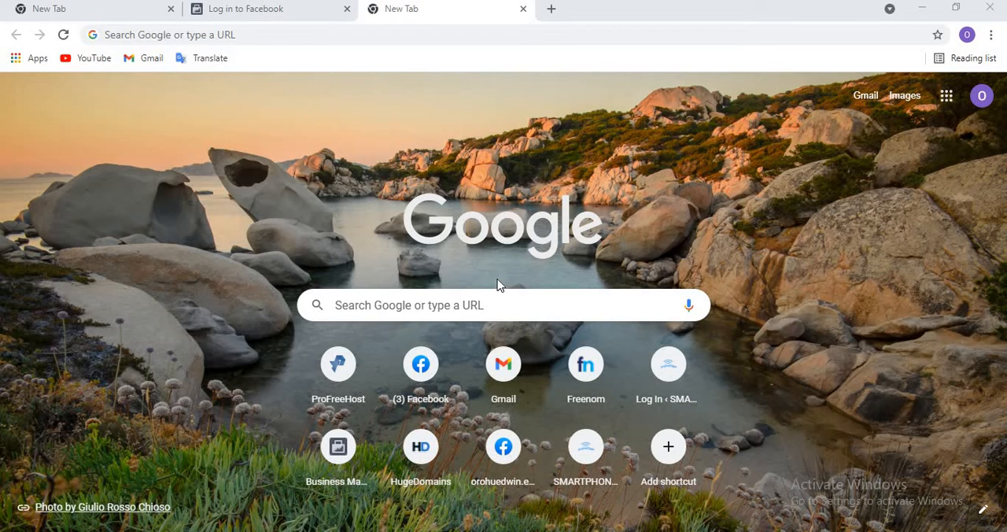
pyautogui.moveTo(245, 55)
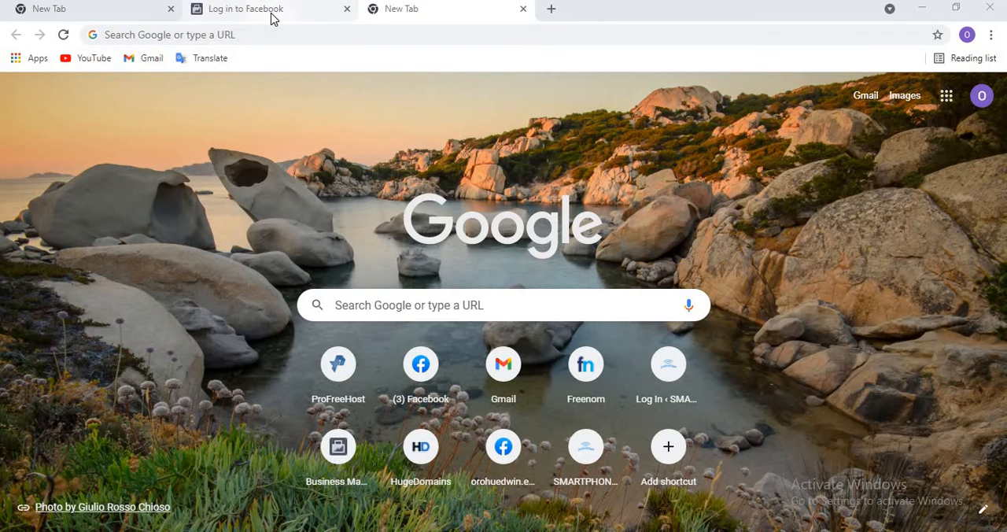
pyautogui.moveTo(271, 10)
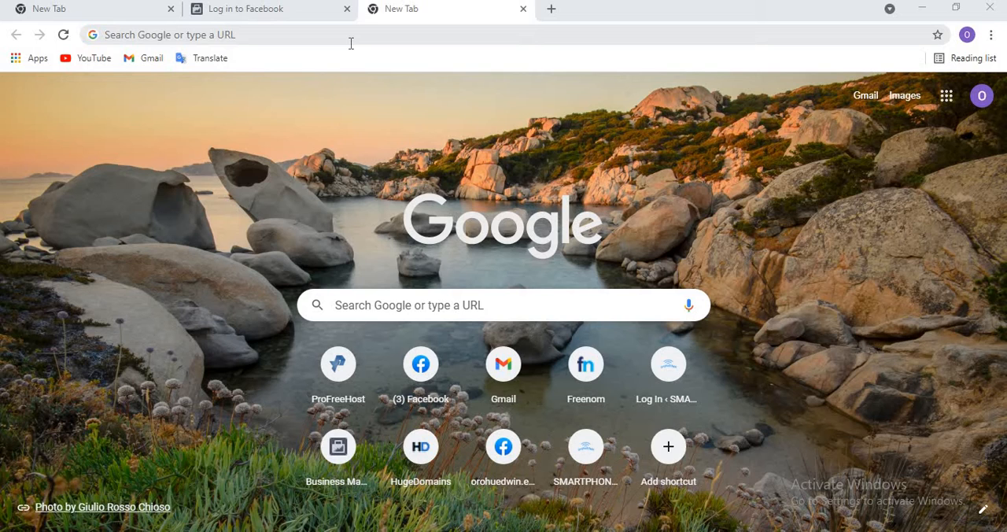
pyautogui.moveTo(350, 50)
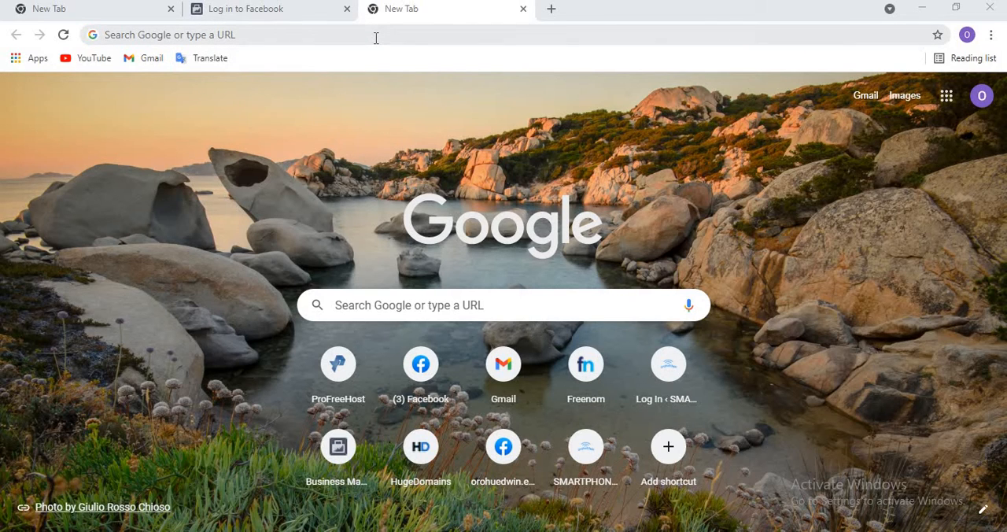
pyautogui.moveTo(376, 37)
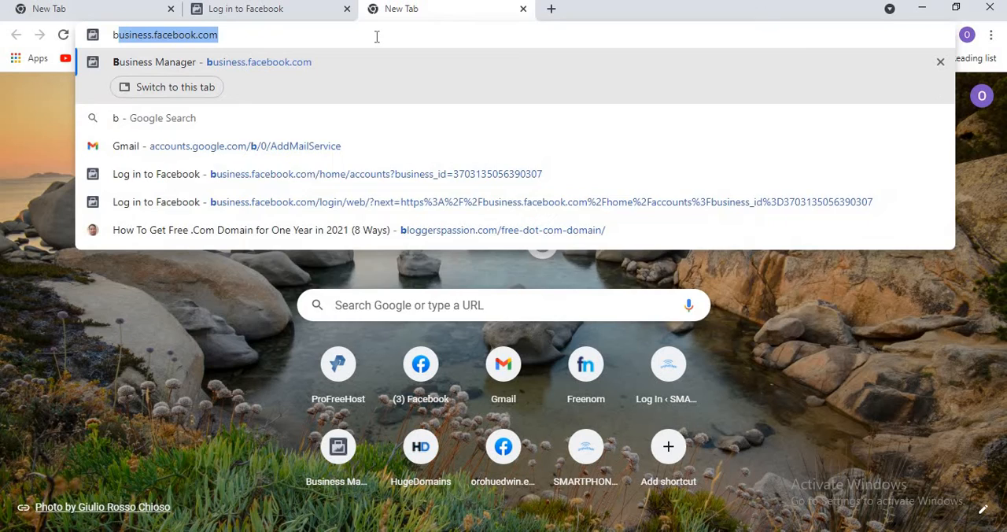
# Step: Navigate the current tab to business.facebook.com
pyautogui.write('usiness.facebook.com')
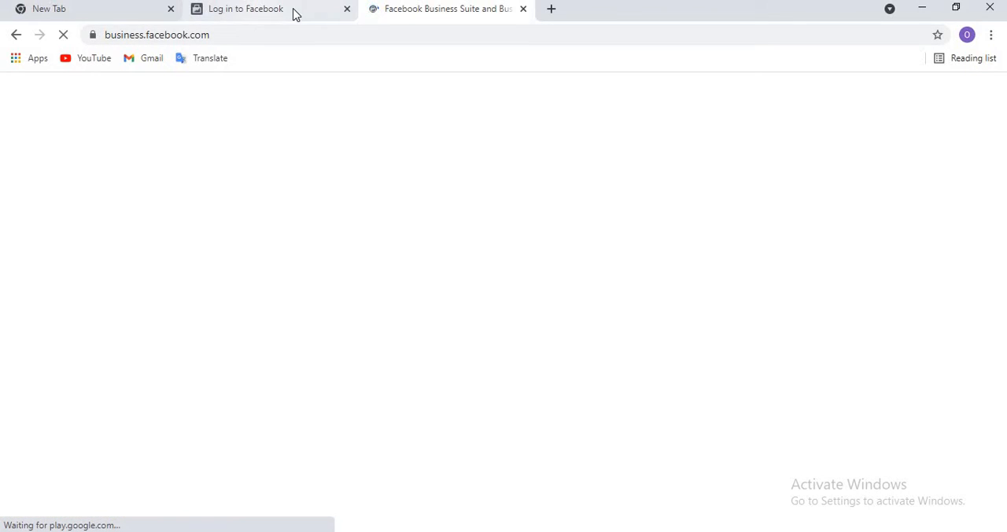
pyautogui.moveTo(446, 10)
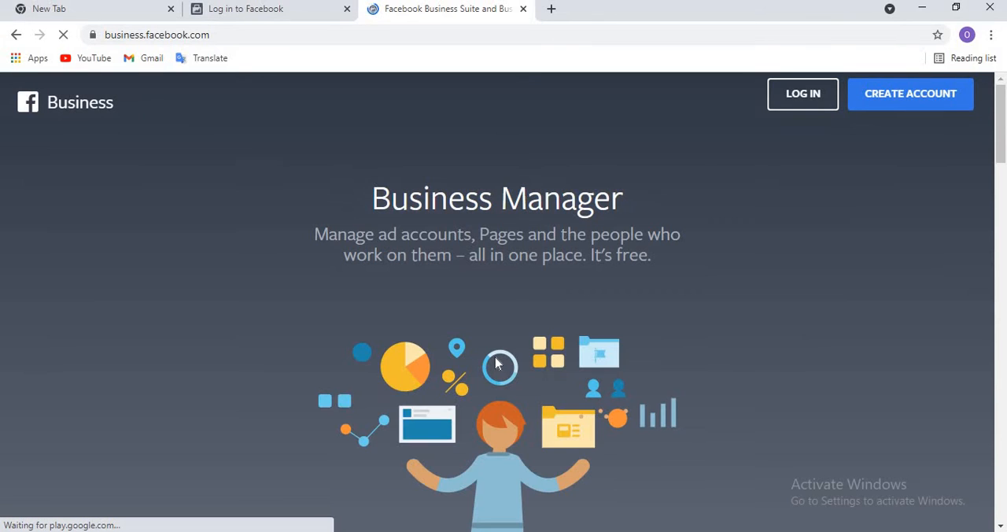
pyautogui.scroll(-3)
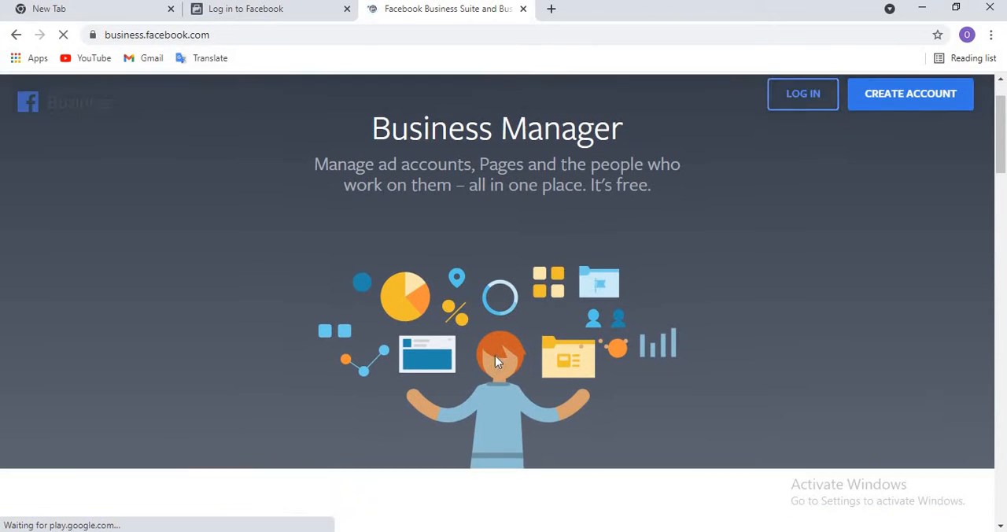
pyautogui.scroll(-3)
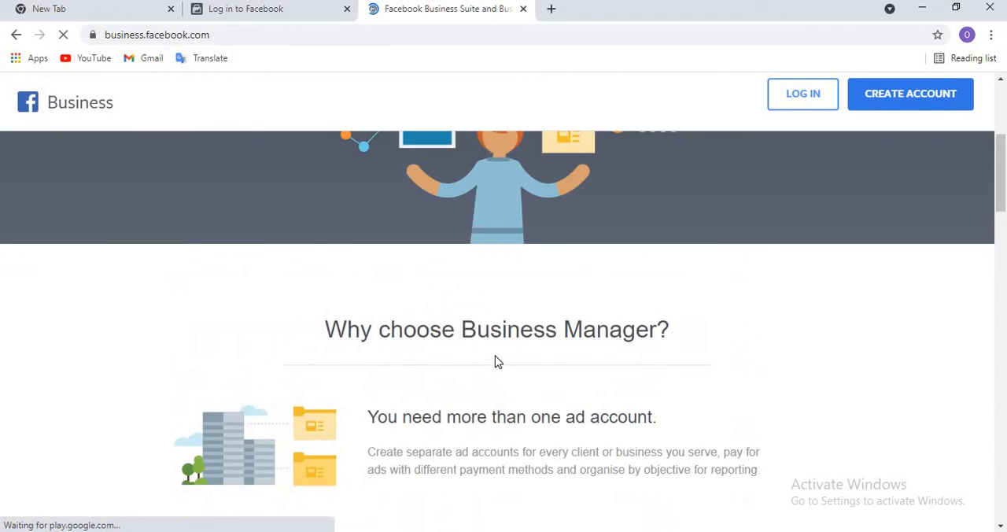
pyautogui.scroll(3)
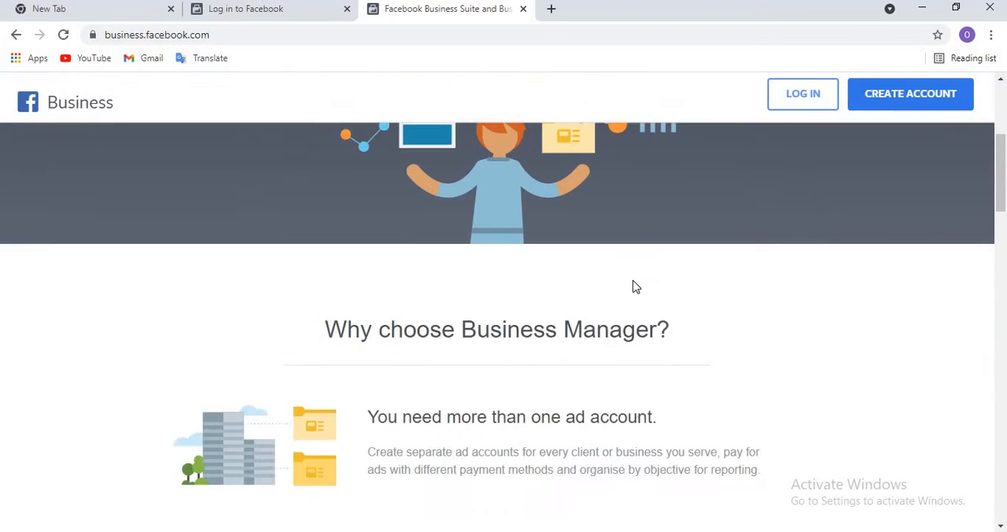
pyautogui.scroll(-3)
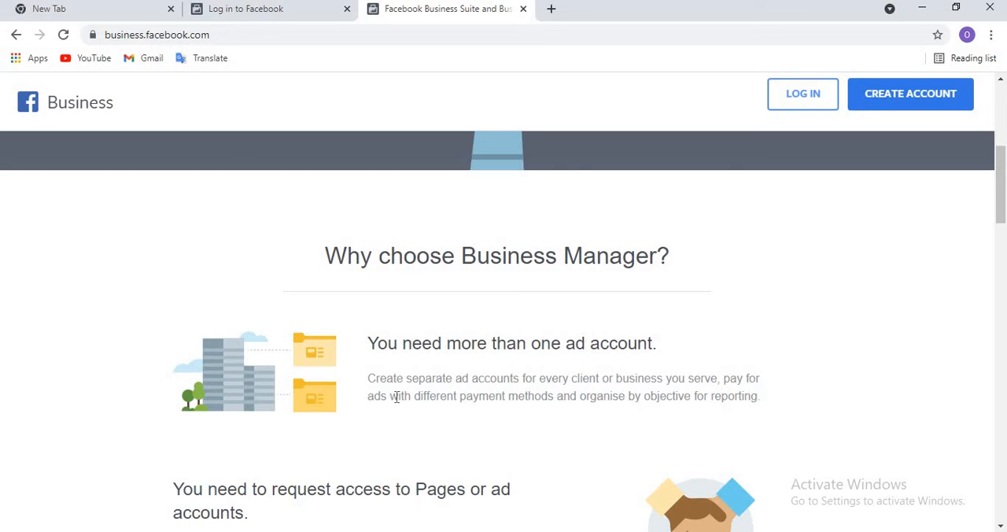
pyautogui.scroll(-3)
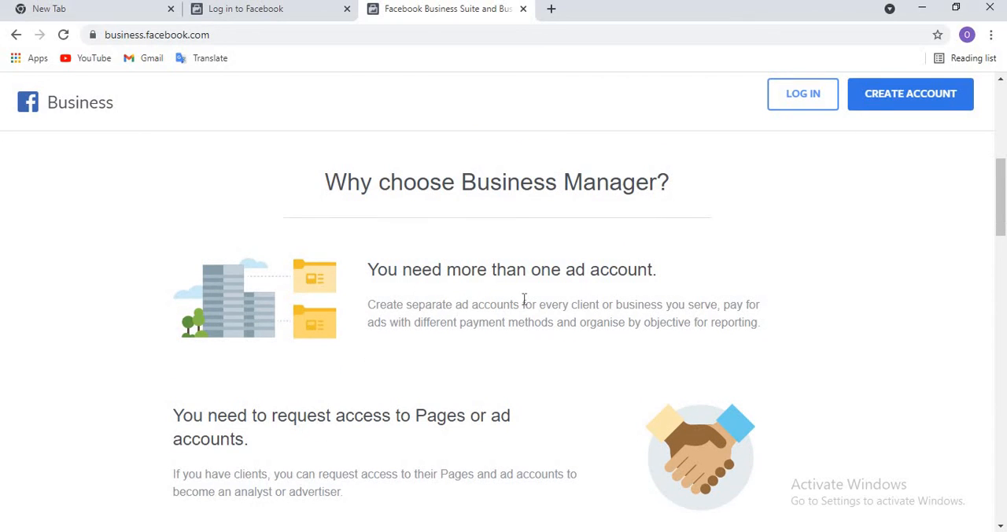
pyautogui.moveTo(459, 437)
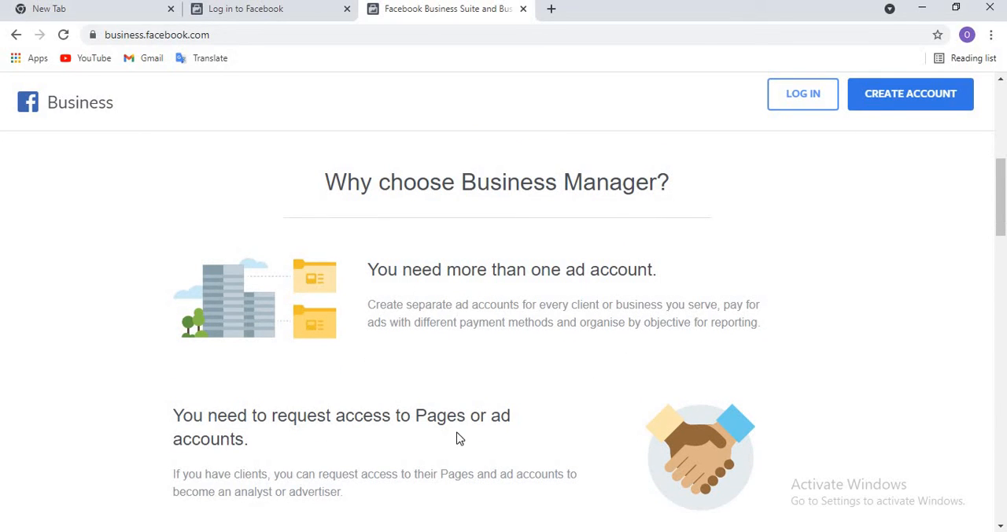
pyautogui.moveTo(353, 414)
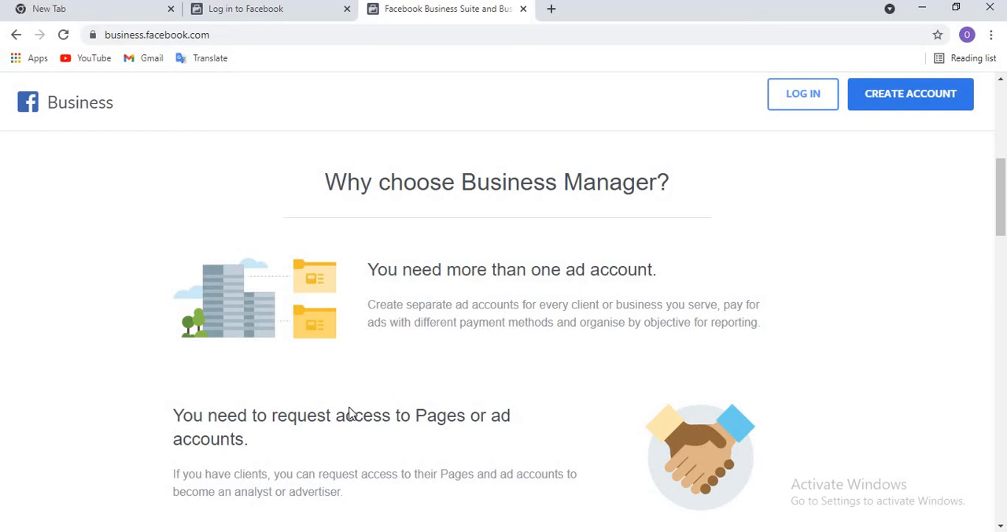
pyautogui.scroll(-3)
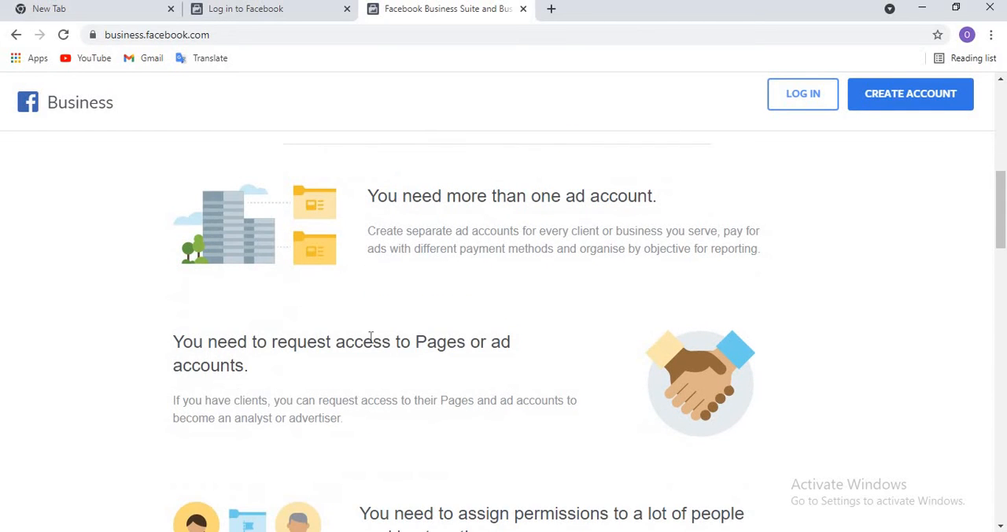
pyautogui.scroll(-3)
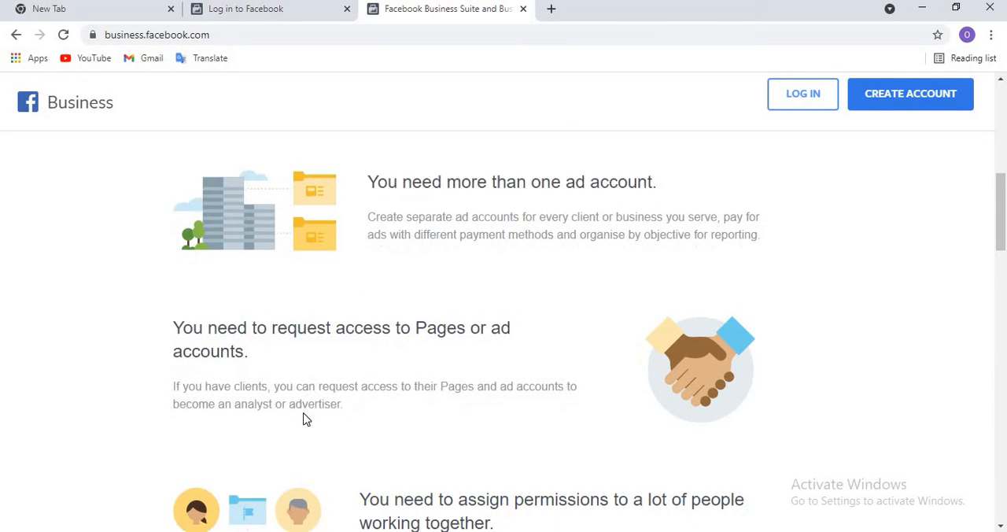
pyautogui.scroll(-3)
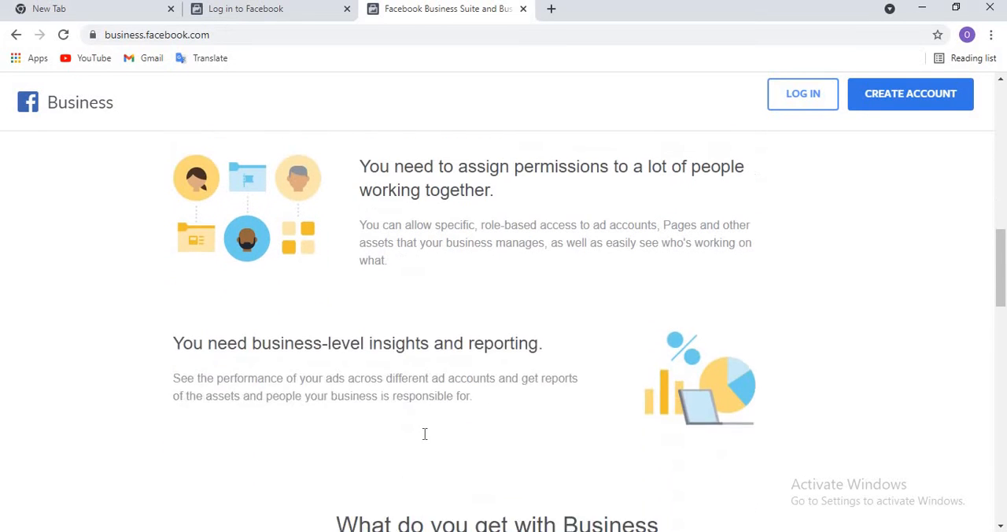
pyautogui.scroll(-3)
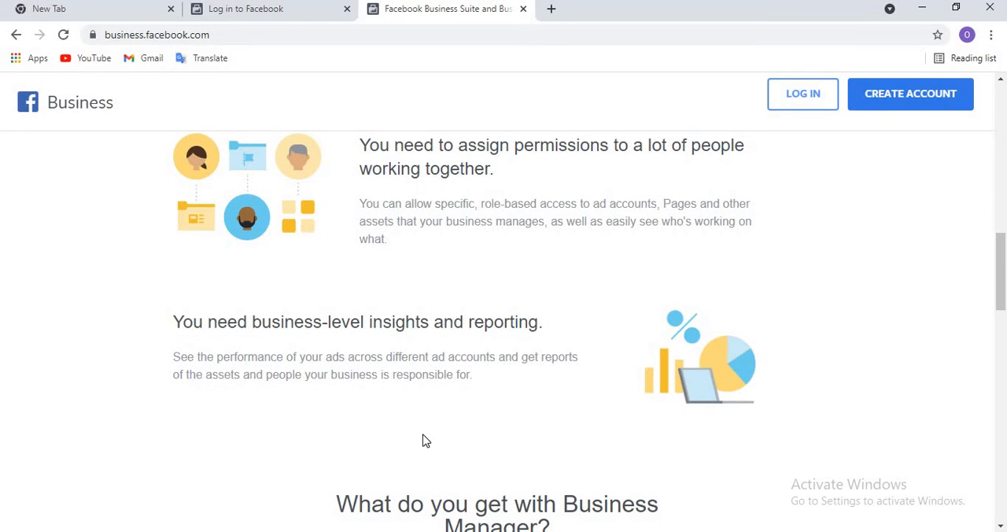
pyautogui.scroll(-3)
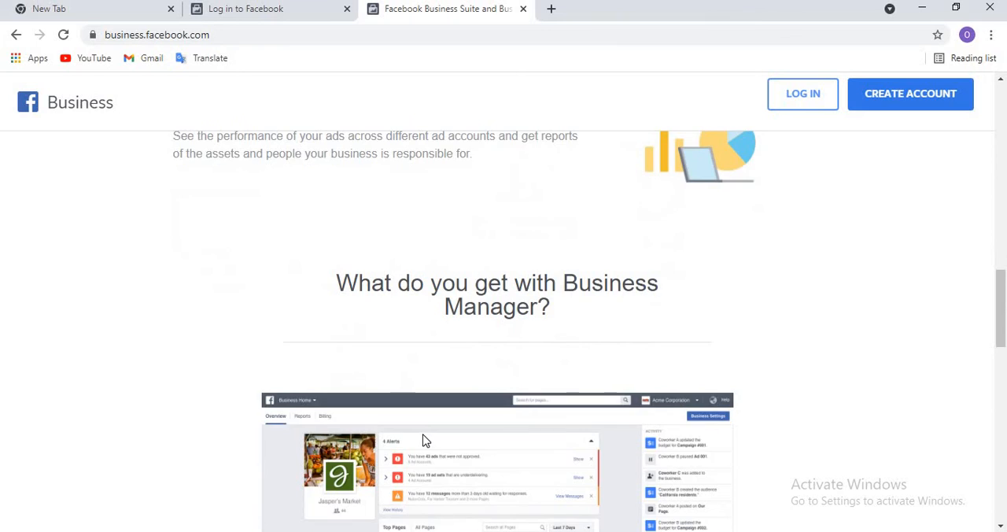
pyautogui.scroll(-3)
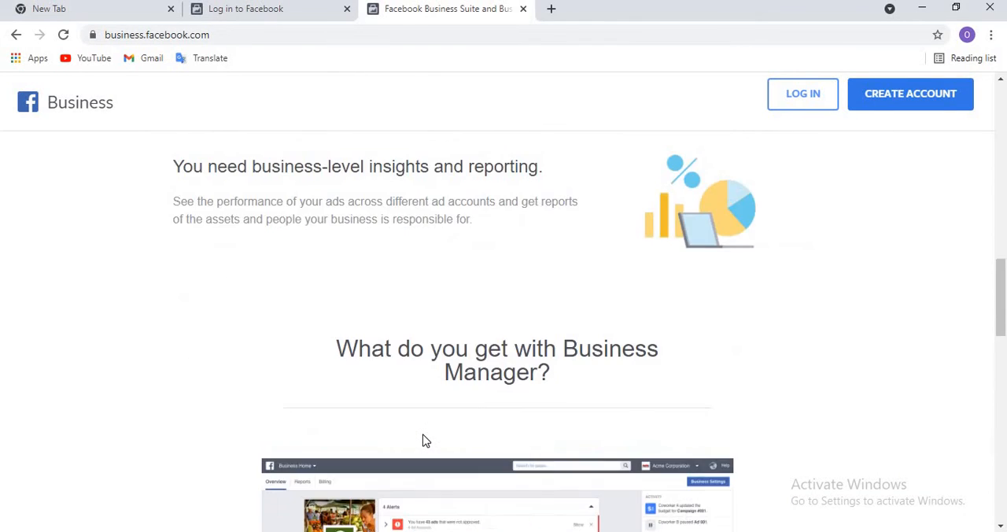
pyautogui.scroll(-3)
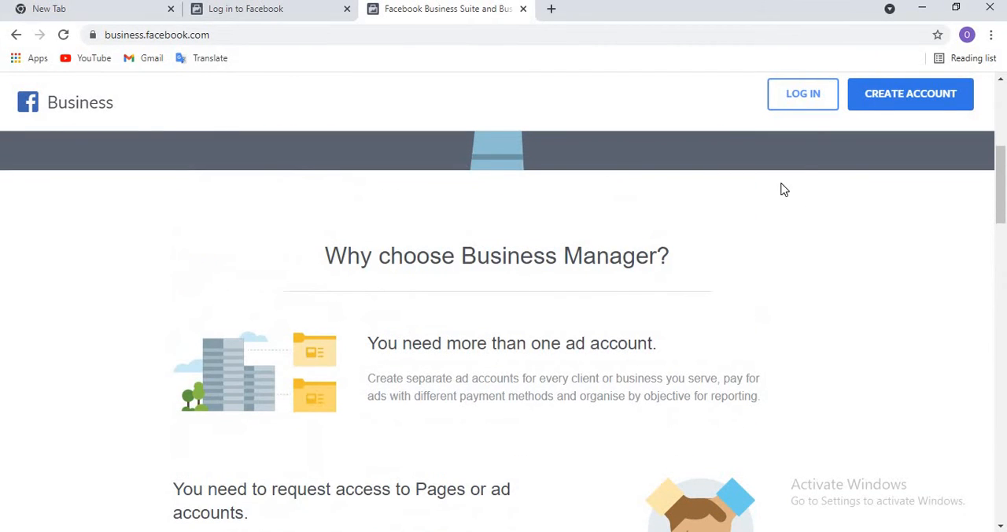
# Step: Log in using the saved phone number suggestion and password, submitting the login form
pyautogui.click(909, 94)
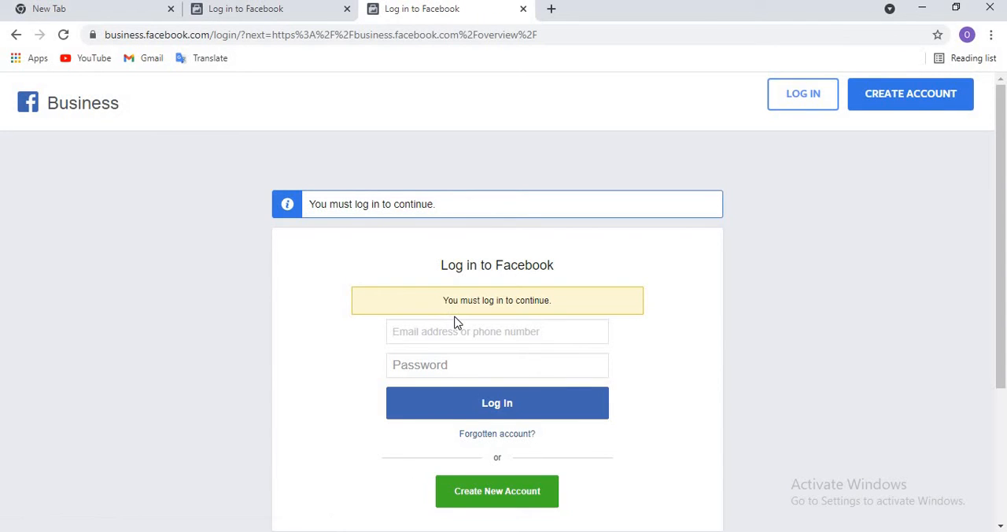
pyautogui.click(497, 331)
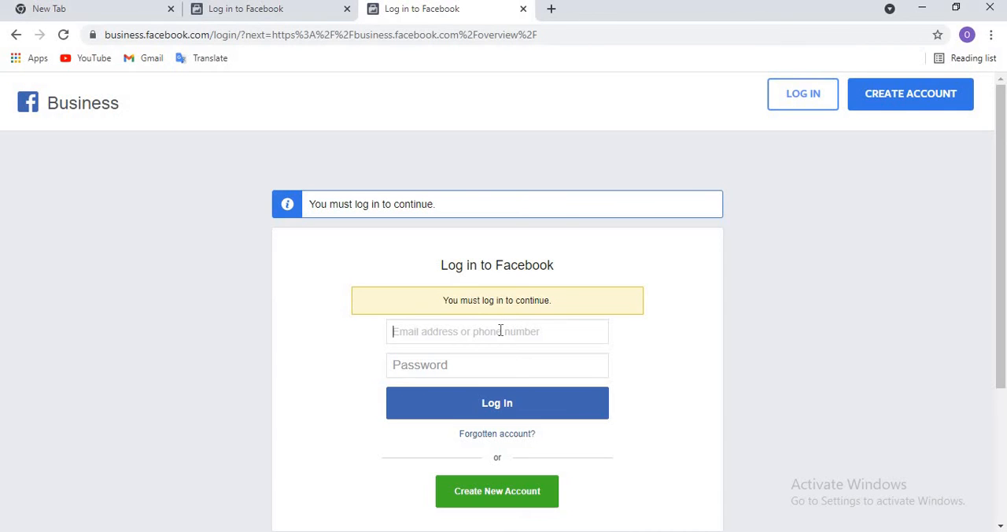
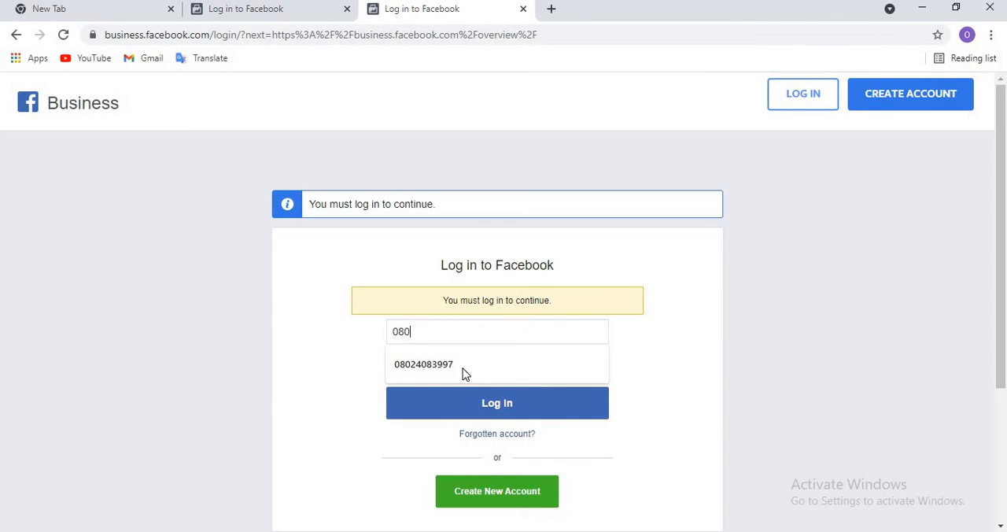
pyautogui.click(424, 364)
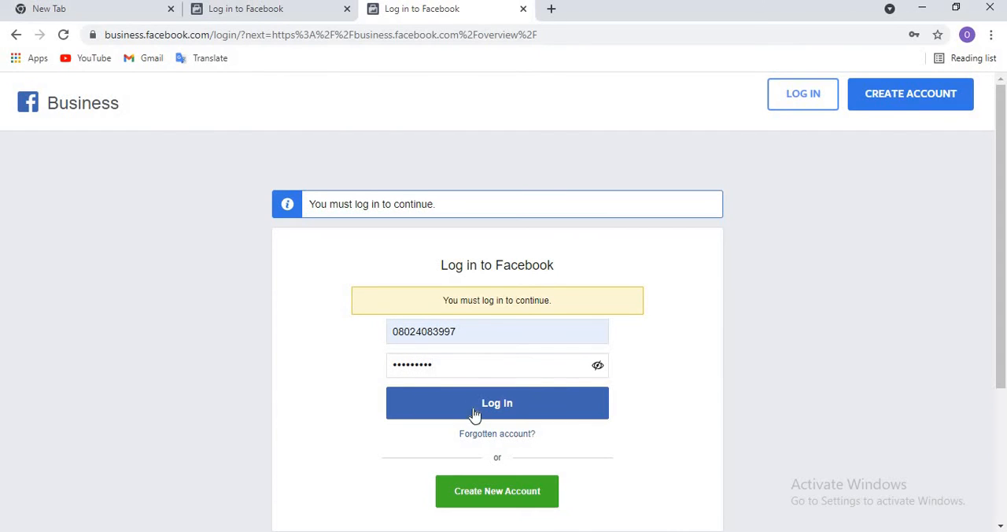
pyautogui.click(497, 403)
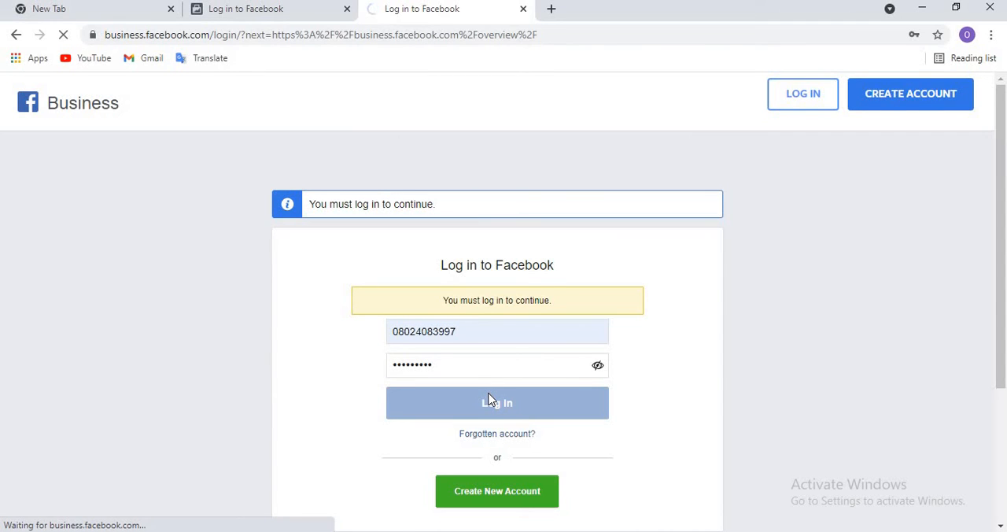
pyautogui.click(497, 403)
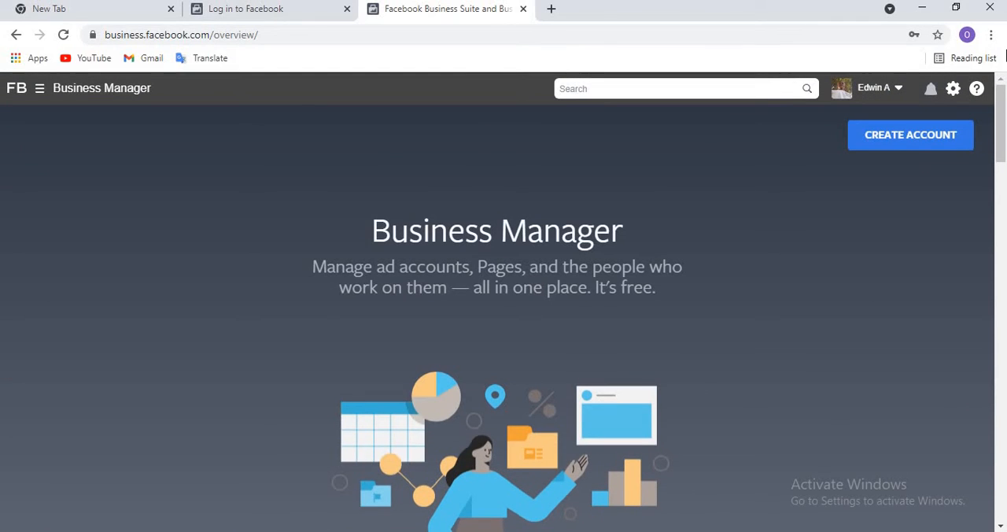
# Step: Start Create Account to reach the Create Your Business Manager Account form's name field
pyautogui.click(910, 135)
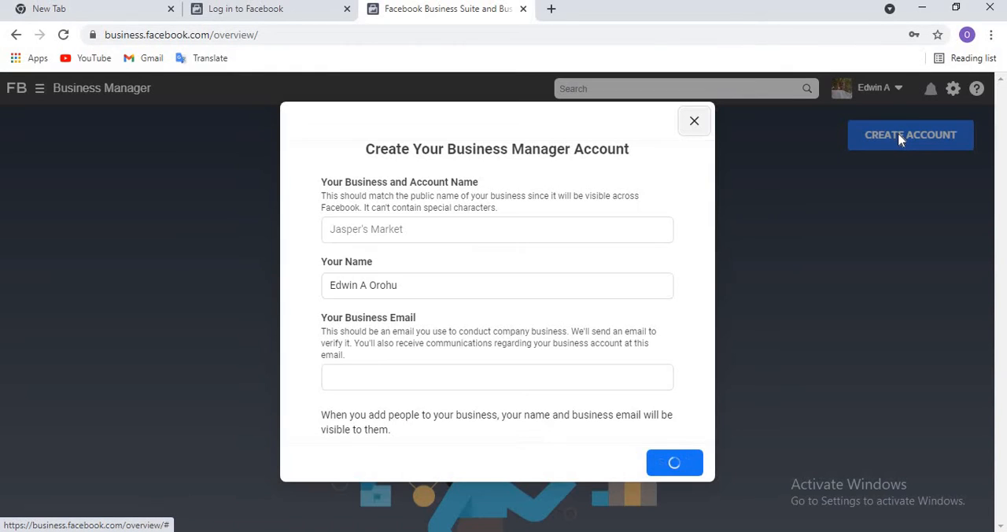
pyautogui.click(497, 229)
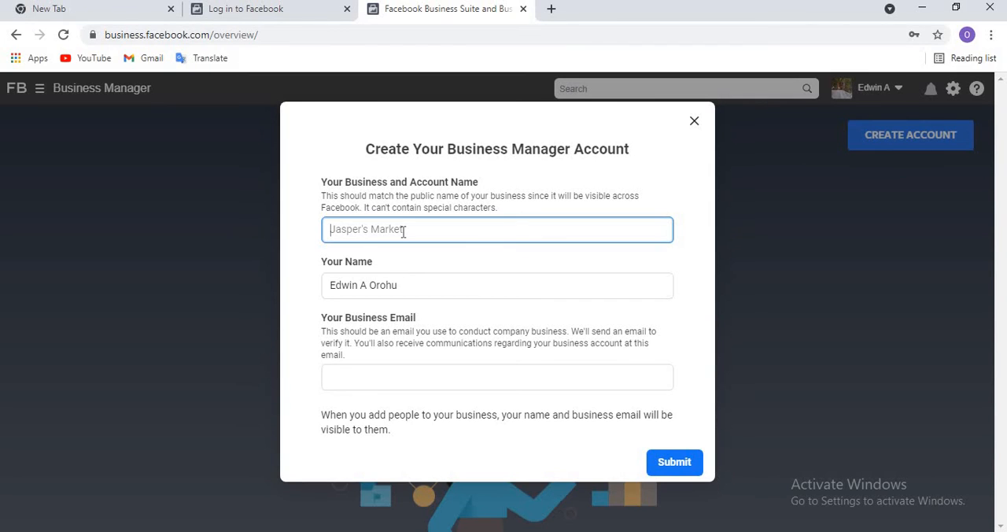
# Step: Enter "AWEFound Store" as the business and account name
pyautogui.write('S')
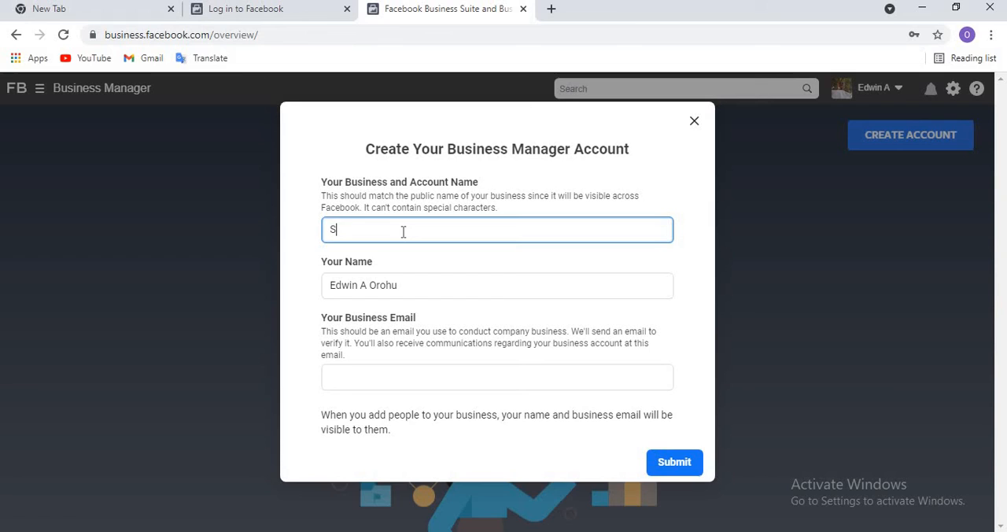
pyautogui.write('hop')
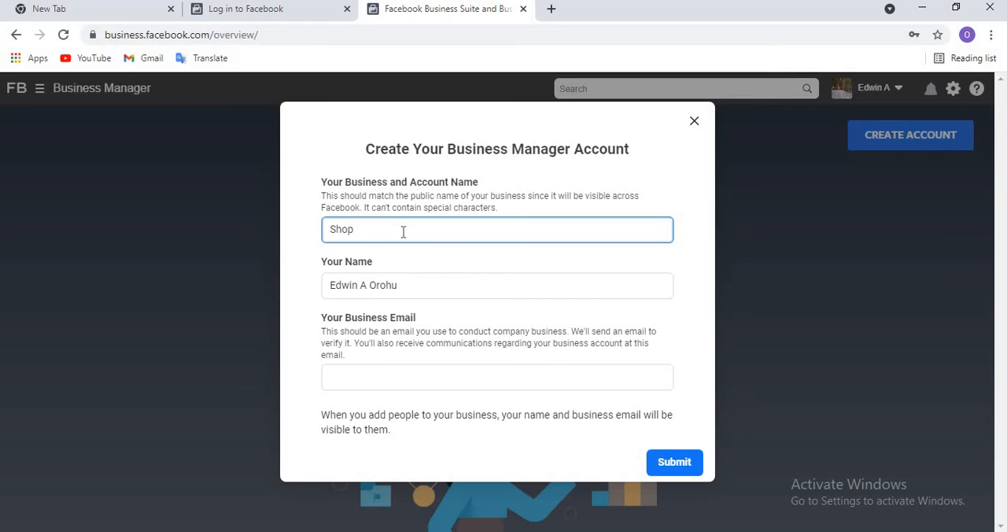
pyautogui.write("Jasper's Market")
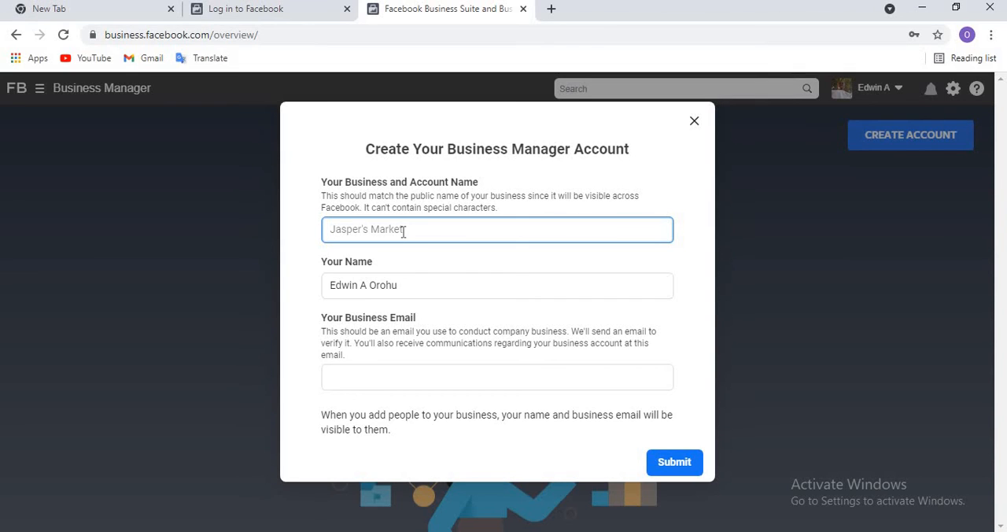
pyautogui.write('AWEF')
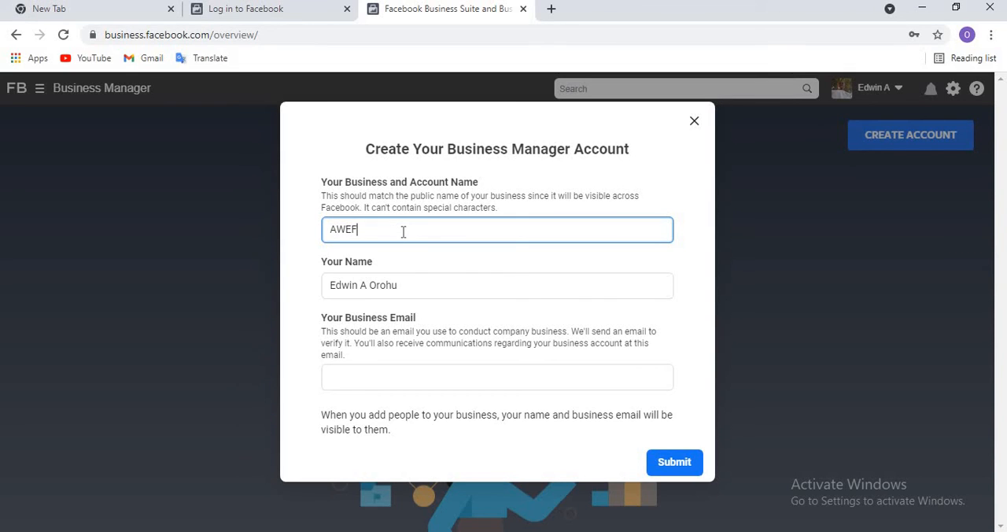
pyautogui.write('ound S')
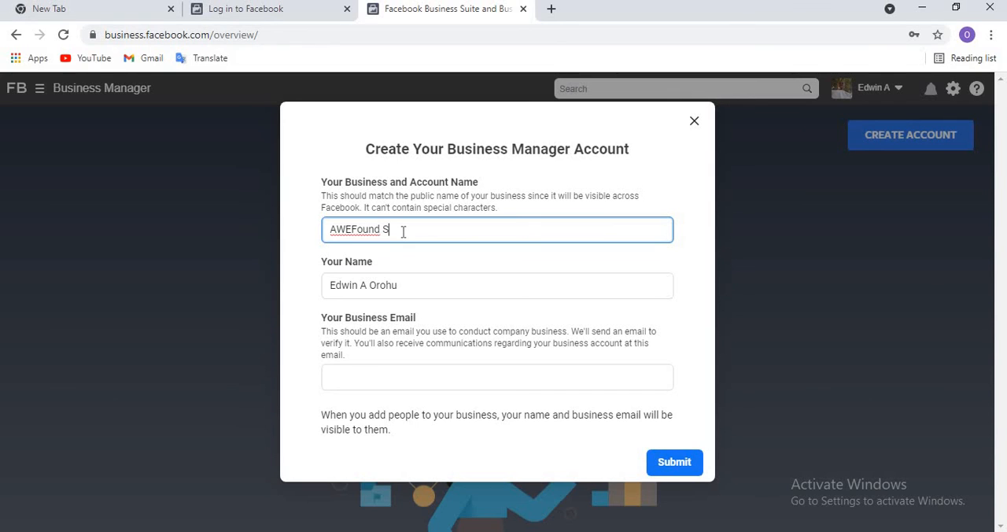
pyautogui.write('tore')
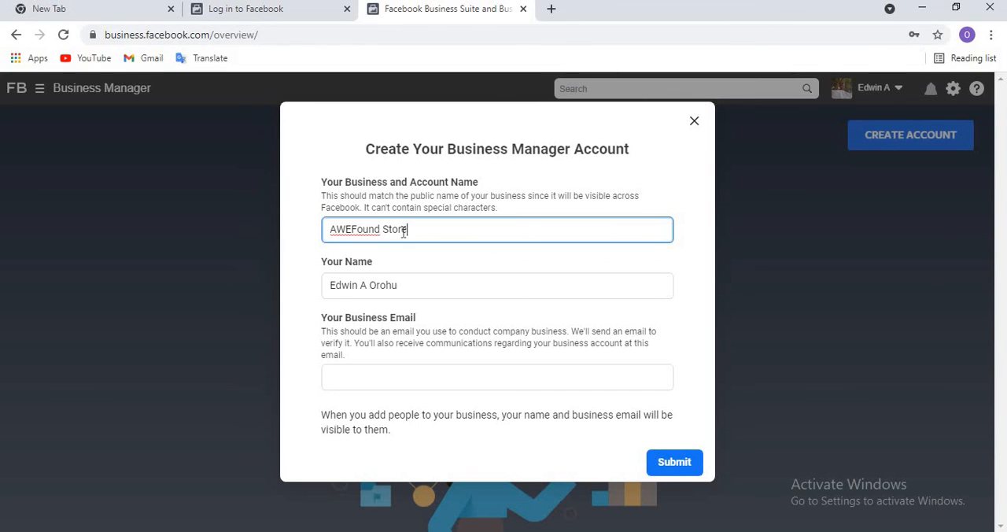
# Step: Enter the Gmail business email address, correcting a typo along the way
pyautogui.click(498, 377)
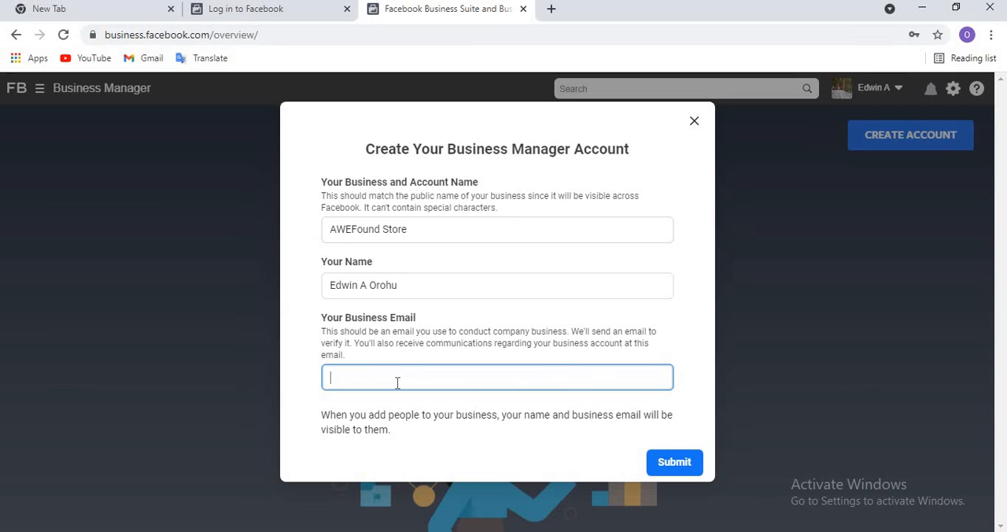
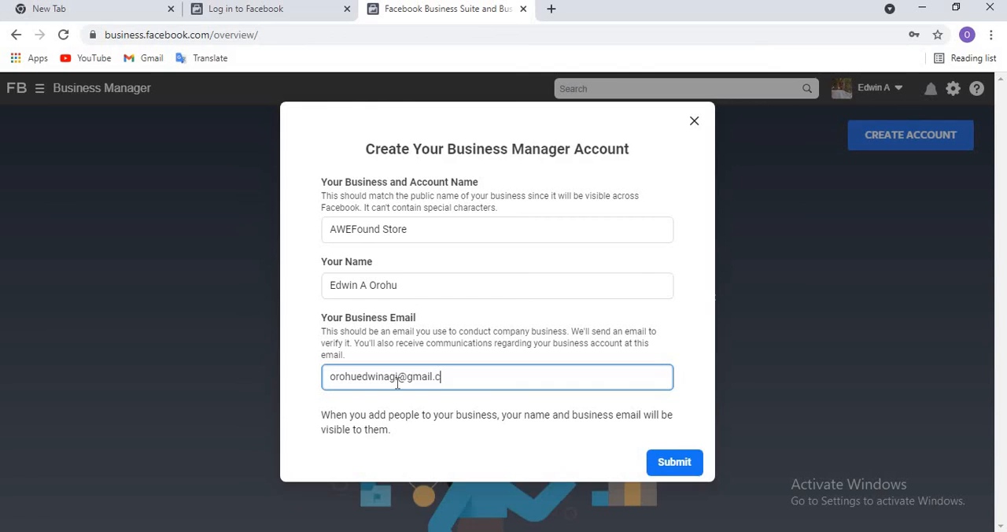